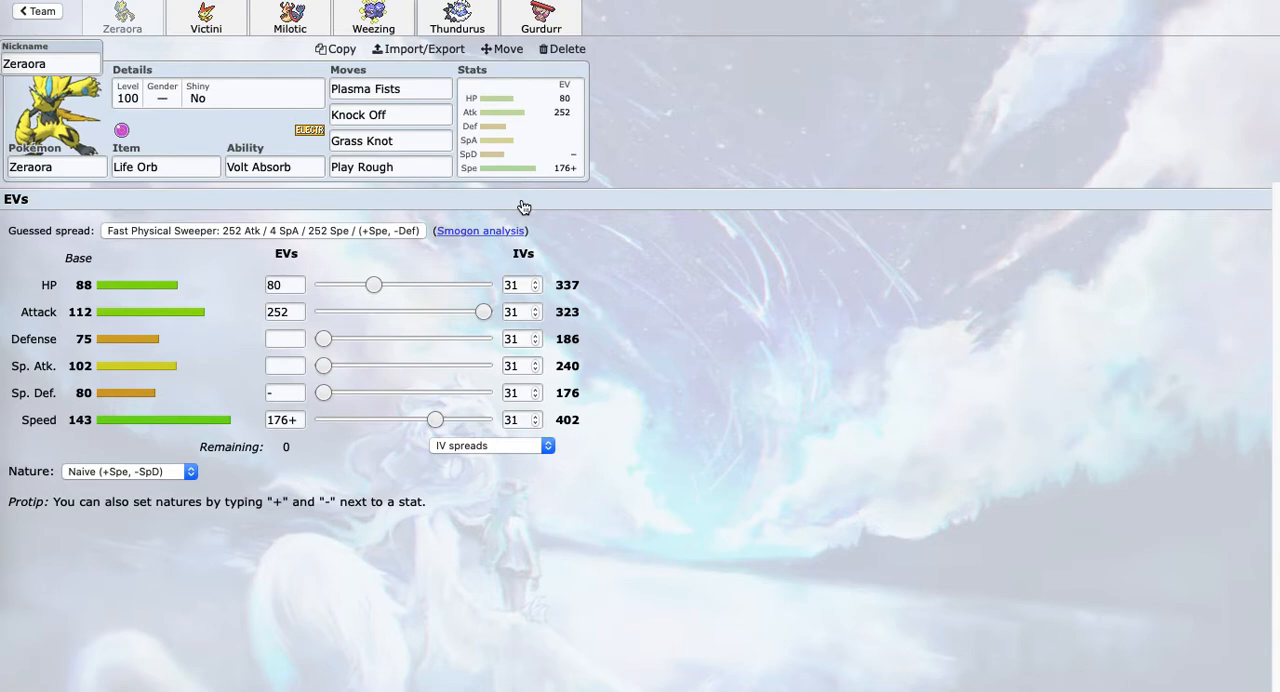
View Victini's EV spread, then go back to the Week 1 DLC 3 team list
left_click(206, 18)
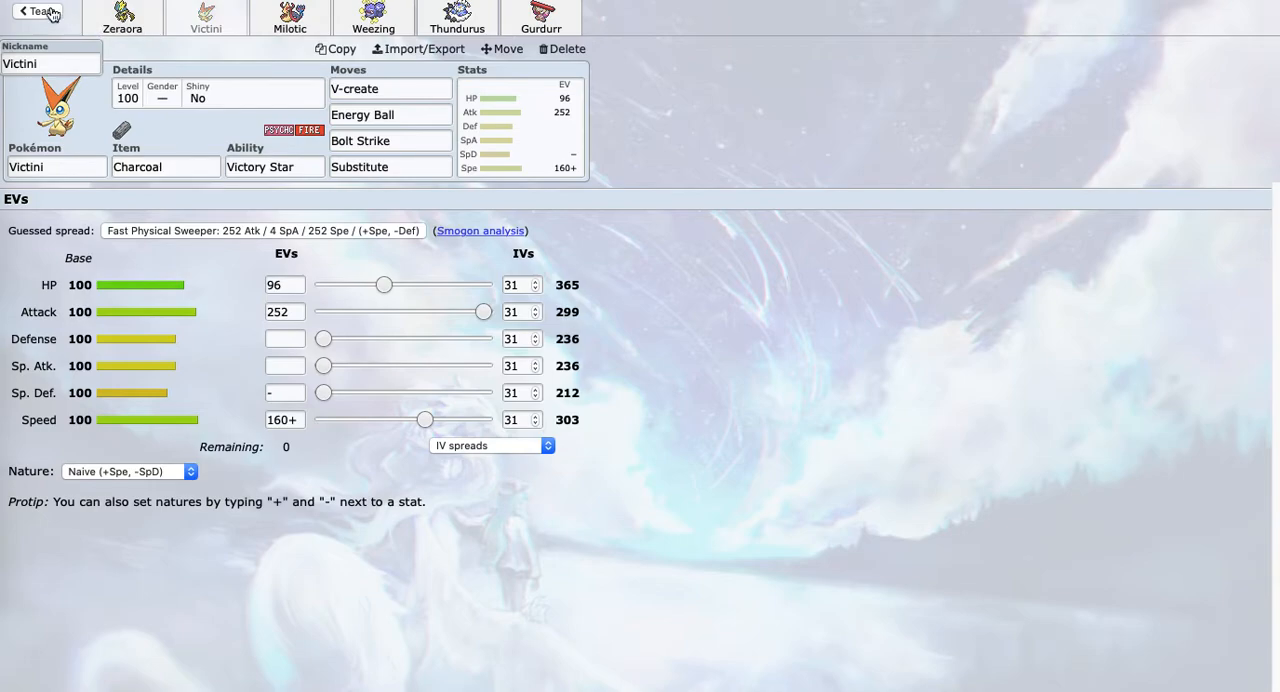
left_click(38, 11)
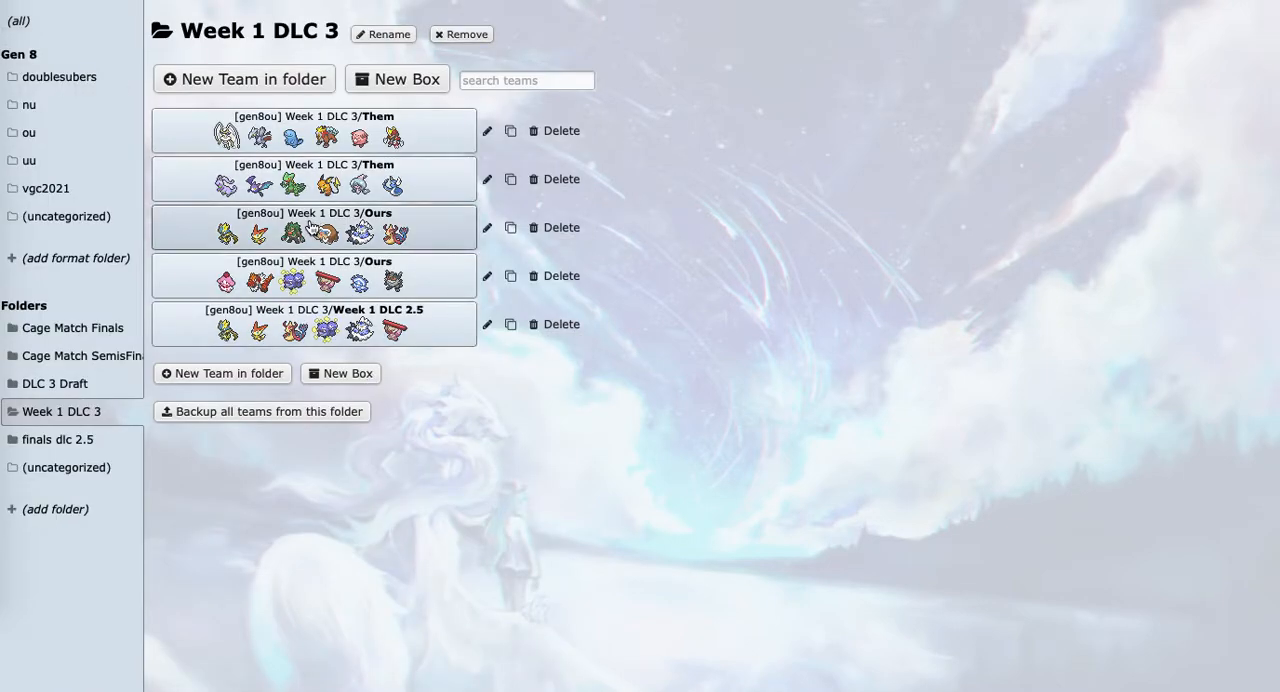
Consult an 'Ours' team, then reopen Zeraora's Naive 80 HP / 252 Atk / 176 Spe spread
left_click(313, 227)
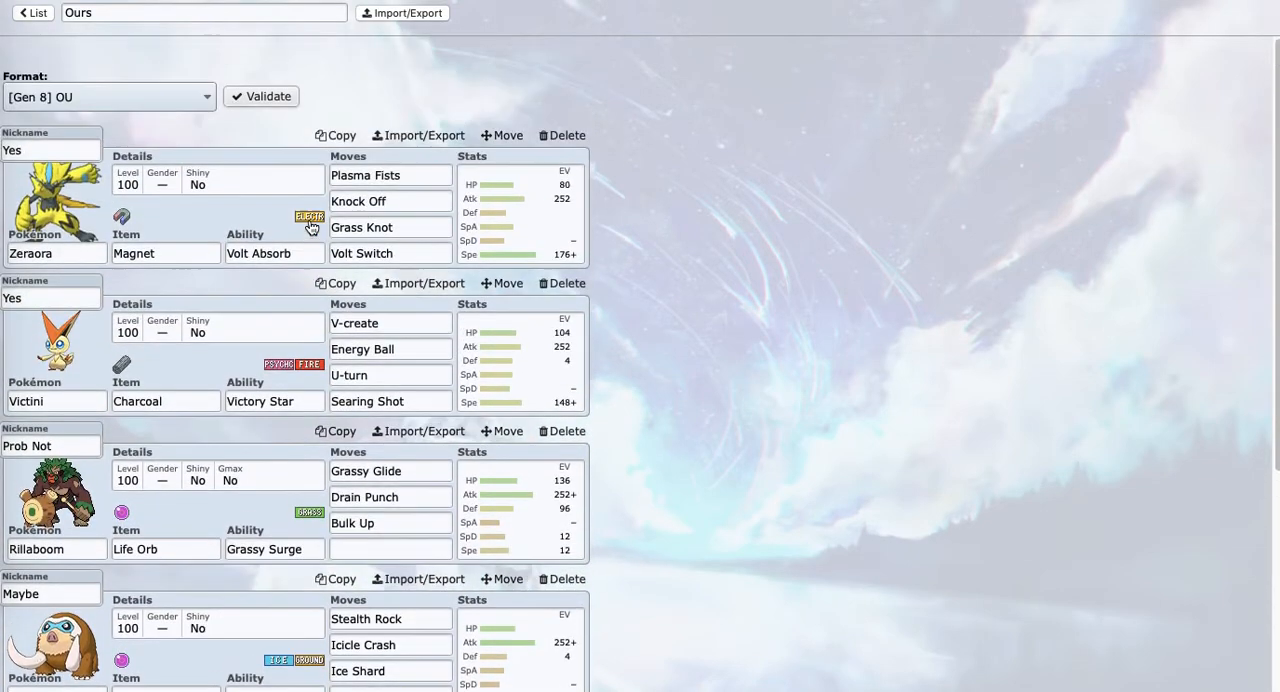
left_click(33, 12)
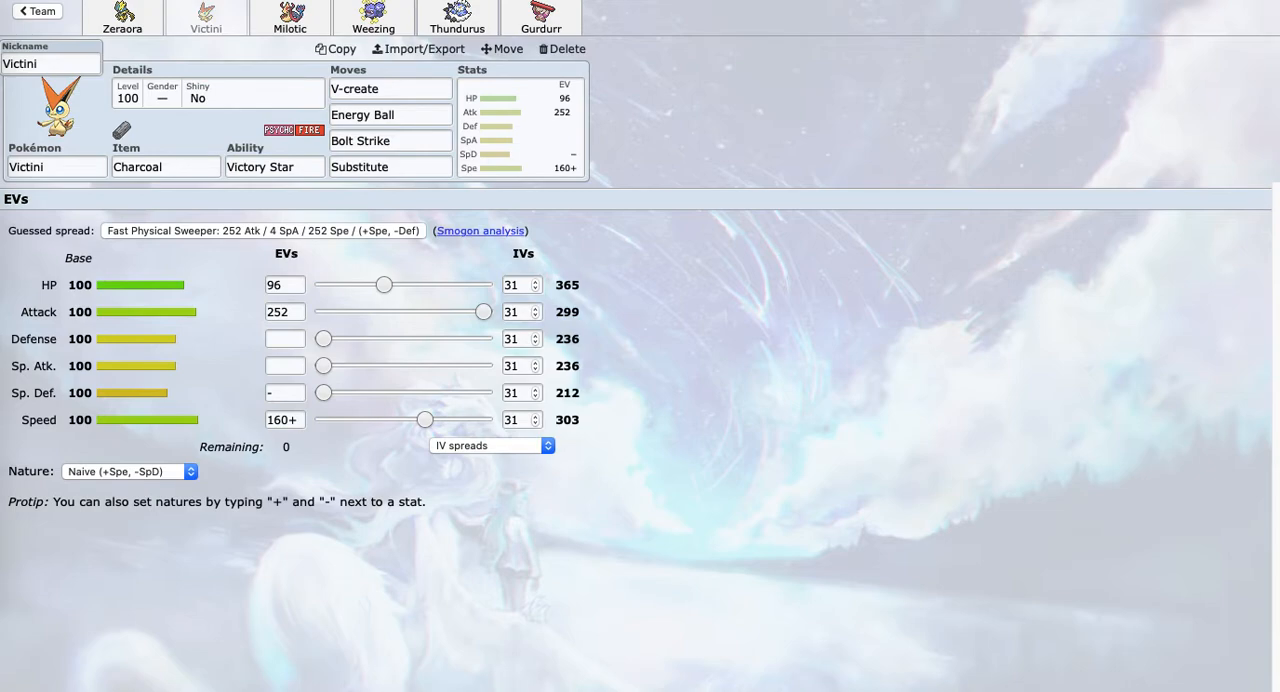
left_click(122, 15)
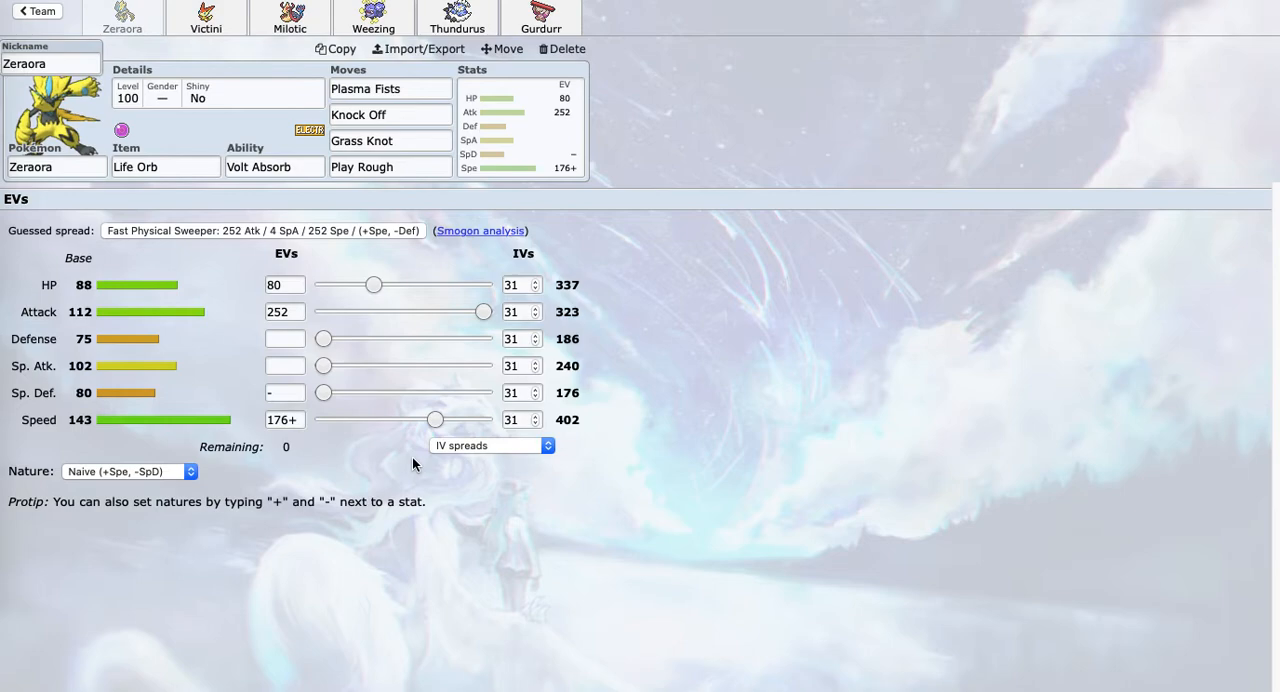
Review Milotic's spread, then show Weezing's Bold 236 HP / 176 Def / 96 Spe spread
left_click(289, 18)
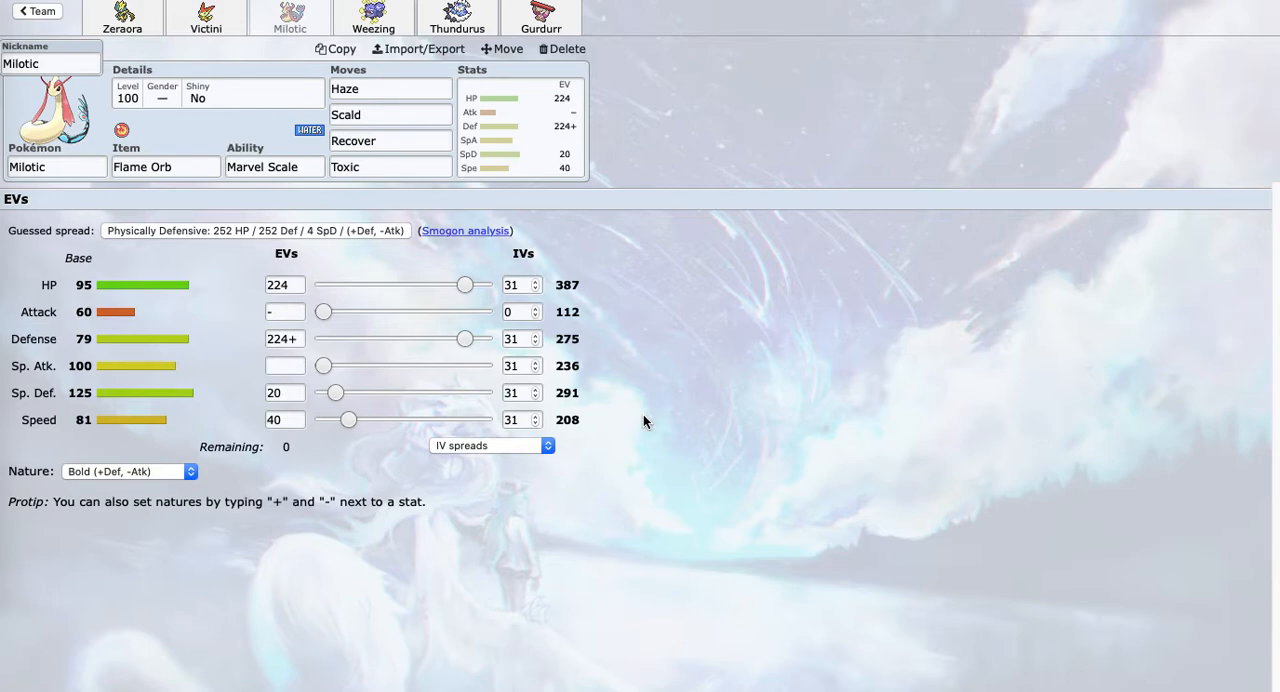
left_click(390, 114)
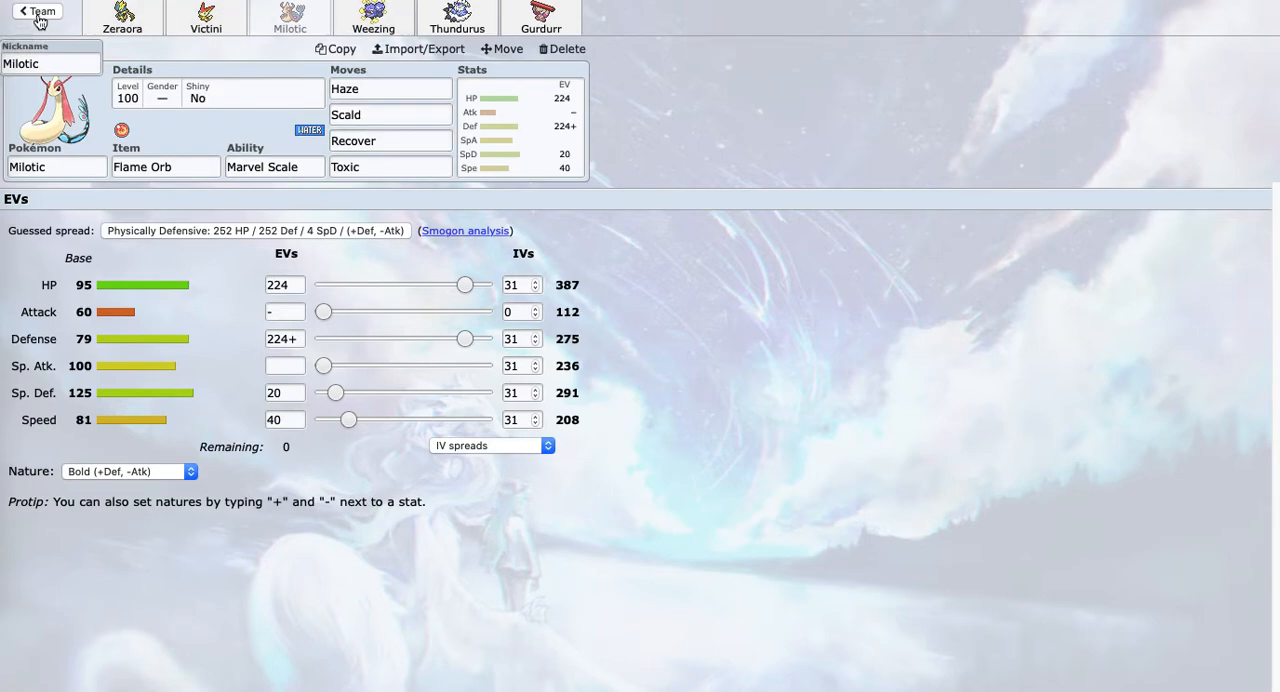
left_click(373, 15)
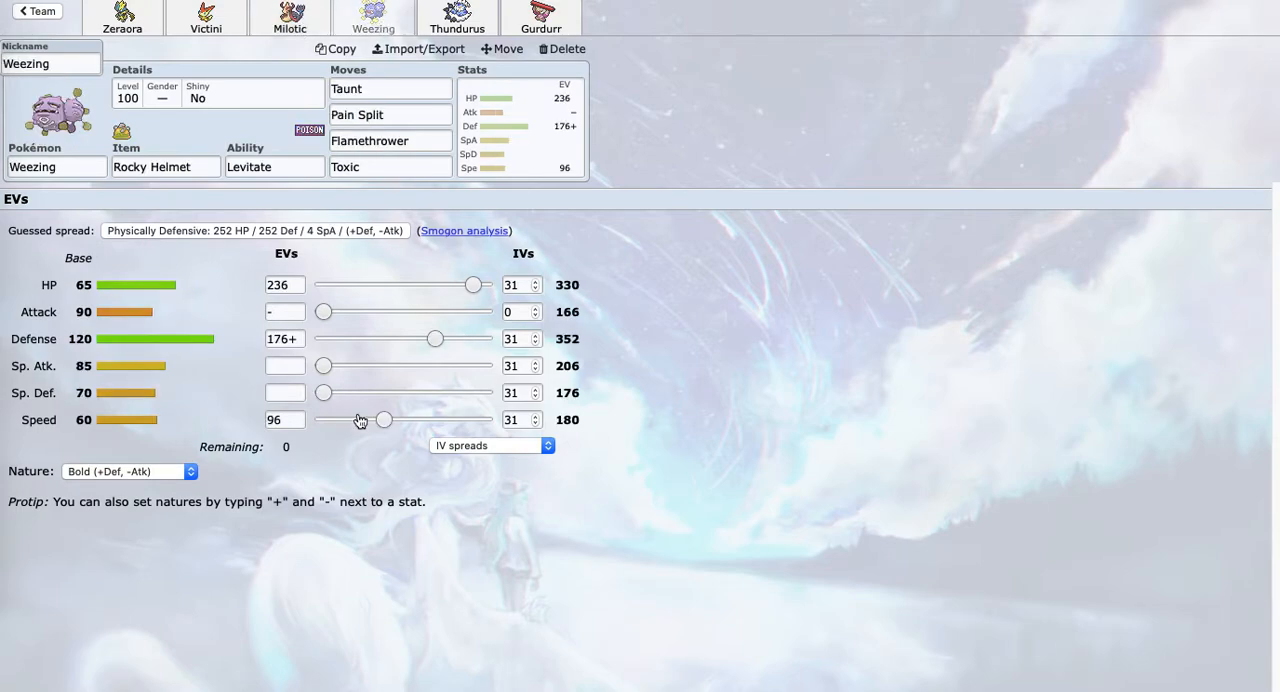
mouse_move(354, 443)
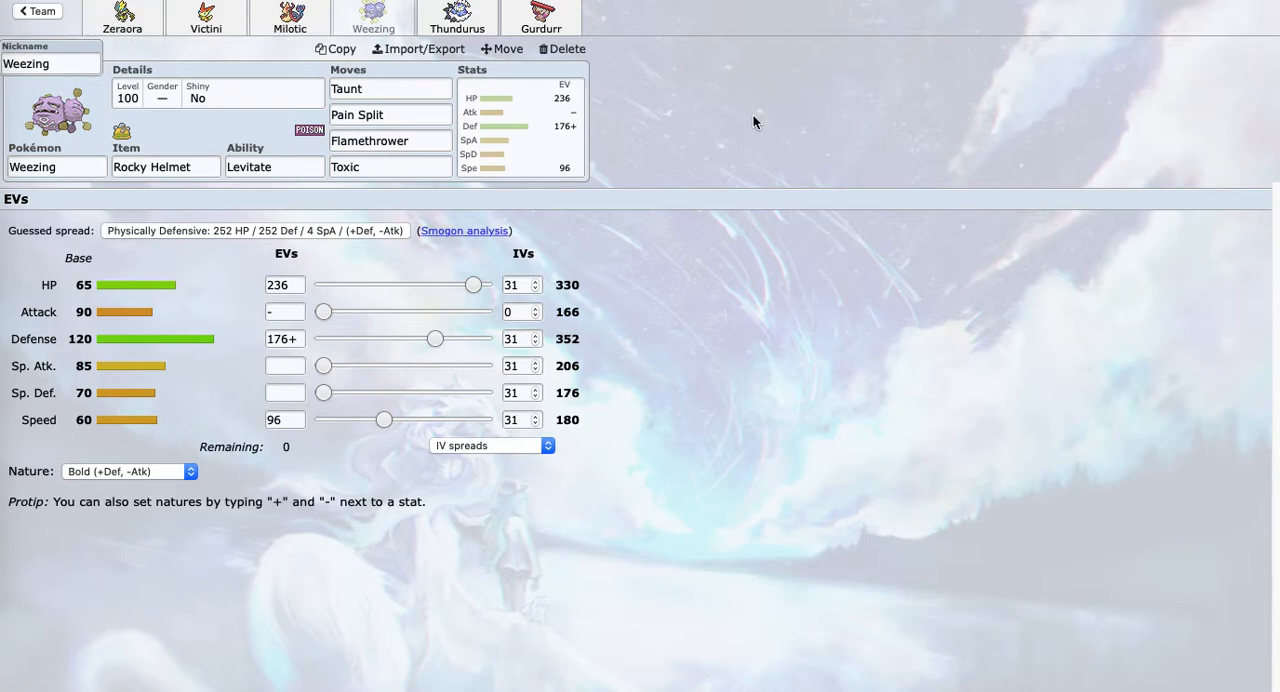
Show Thundurus's Bold 248 HP / 216 Def / 24 SpD / 20 Spe spread
left_click(457, 17)
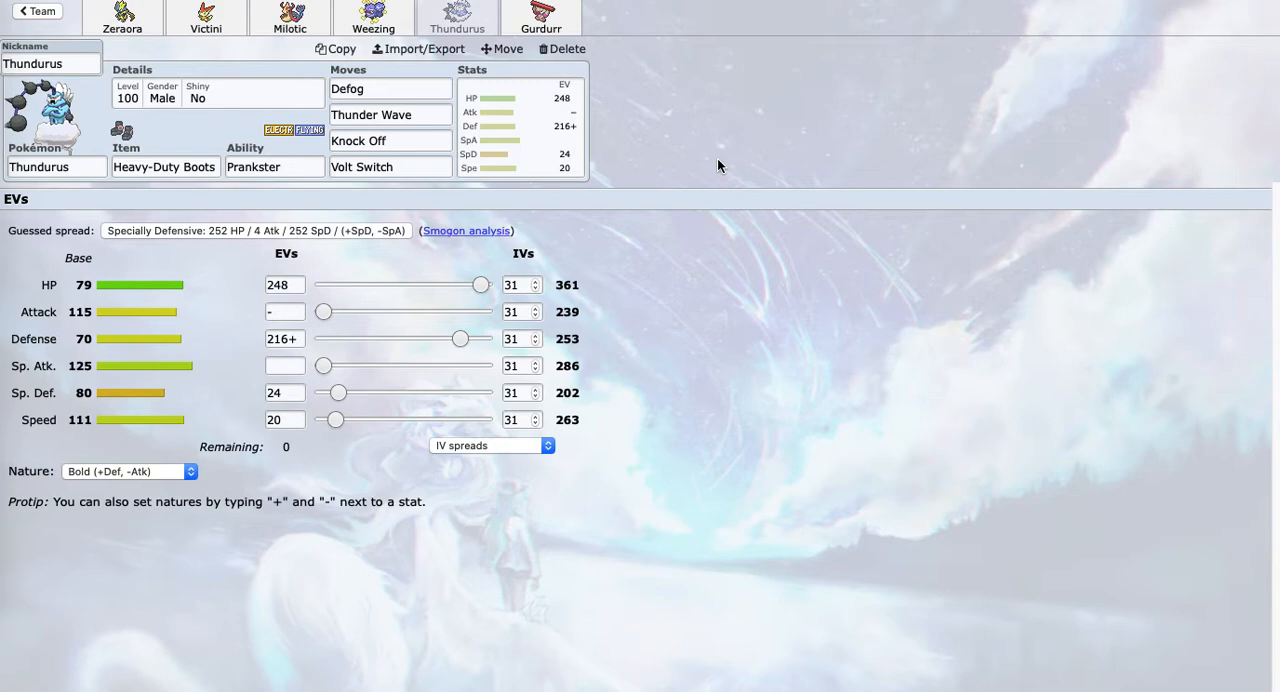
Recheck Weezing, then view Gurdurr's Impish 240 HP / 220 Def / 48 SpD spread and Ice Punch
left_click(390, 140)
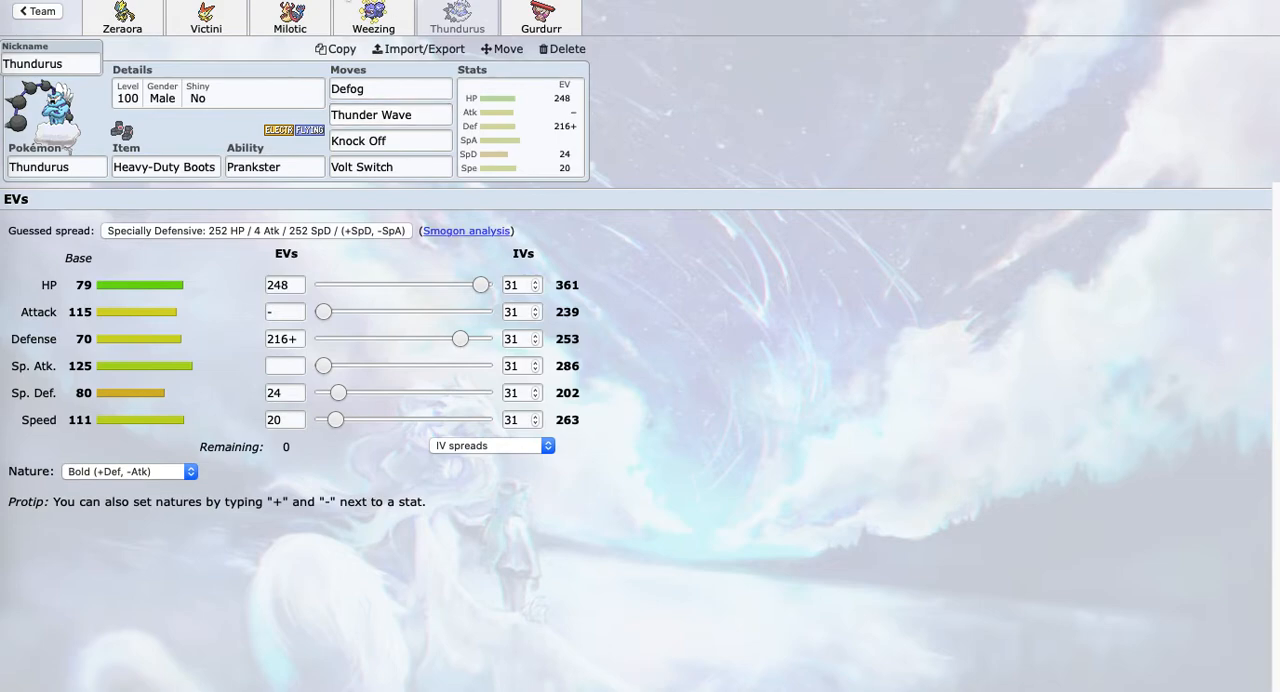
left_click(373, 15)
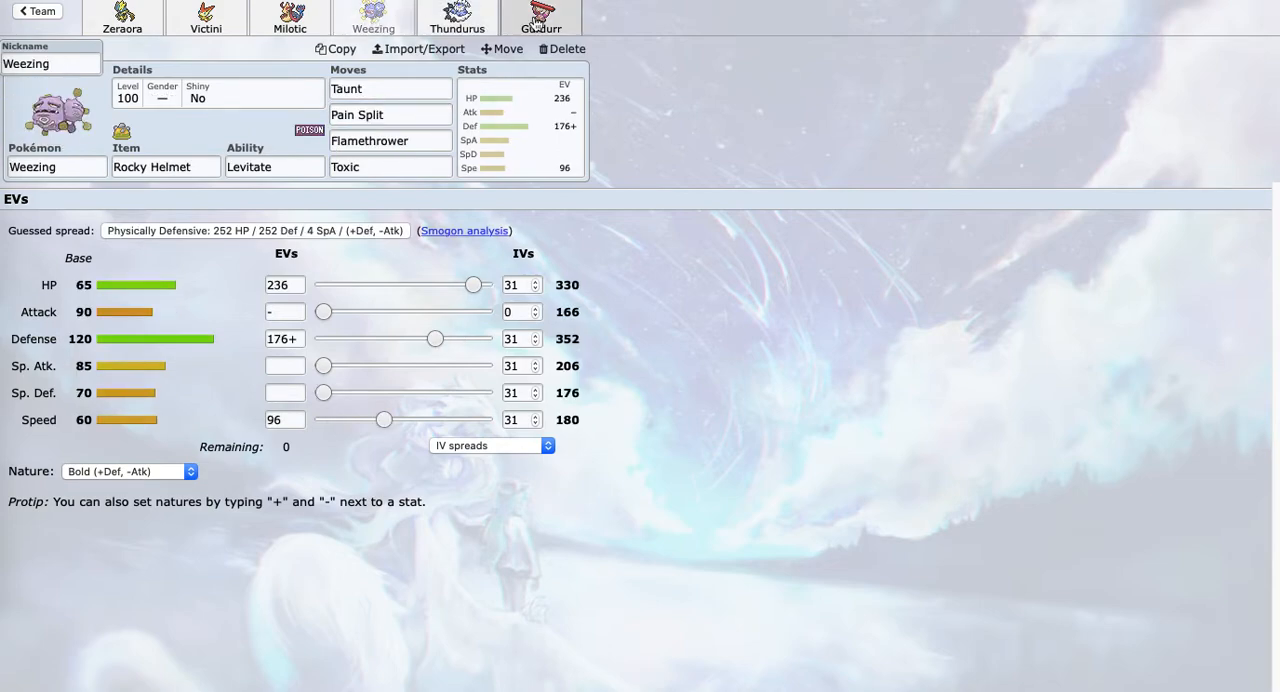
left_click(541, 15)
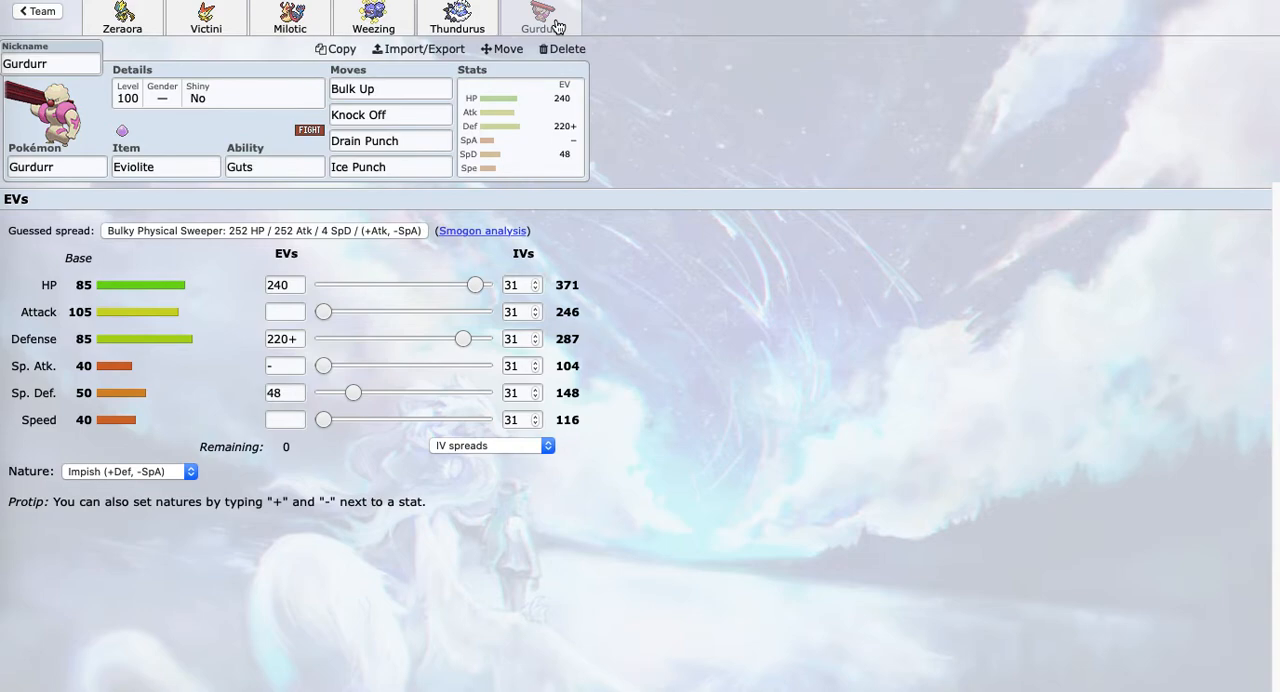
left_click(390, 166)
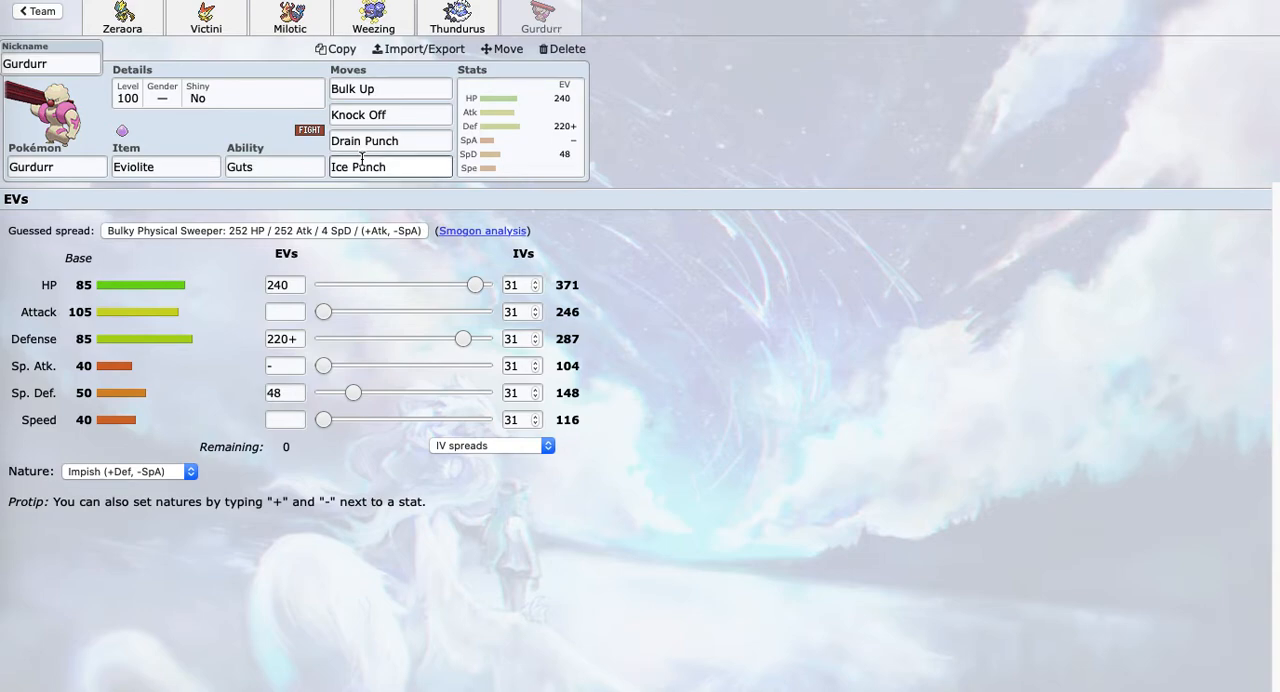
left_click(390, 167)
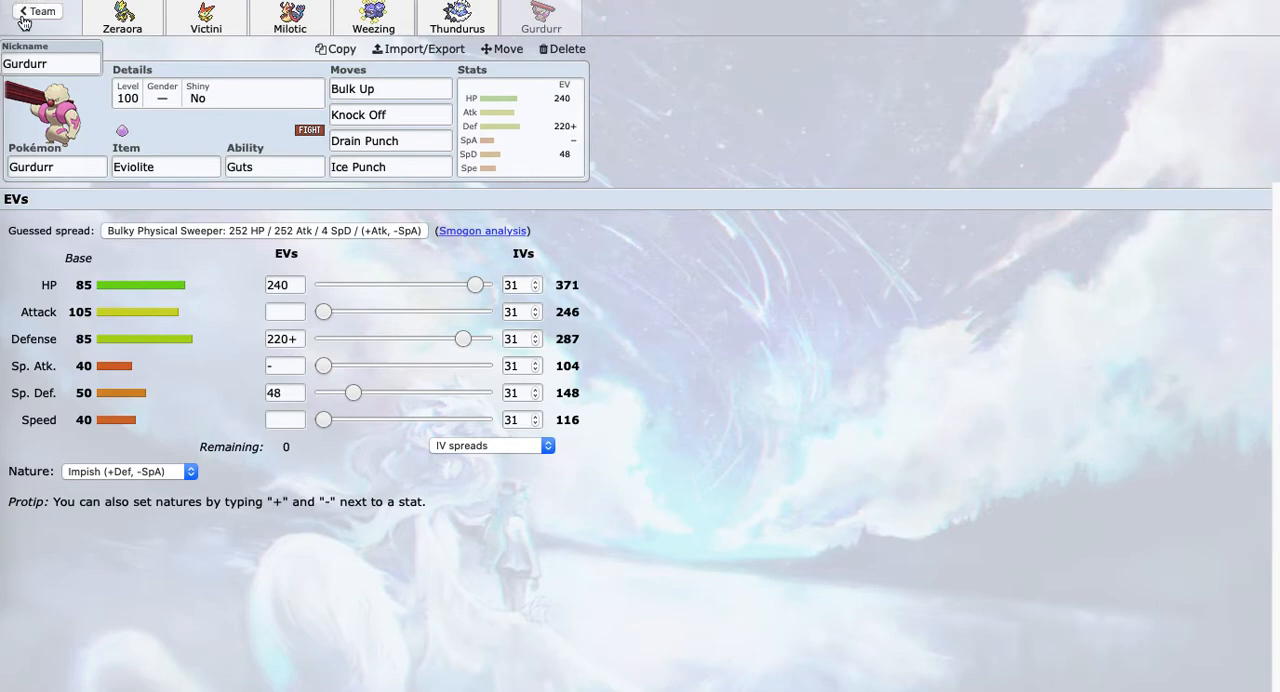
Leave the team for the Week 1 DLC 3 folder's list of five gen8ou teams
left_click(37, 11)
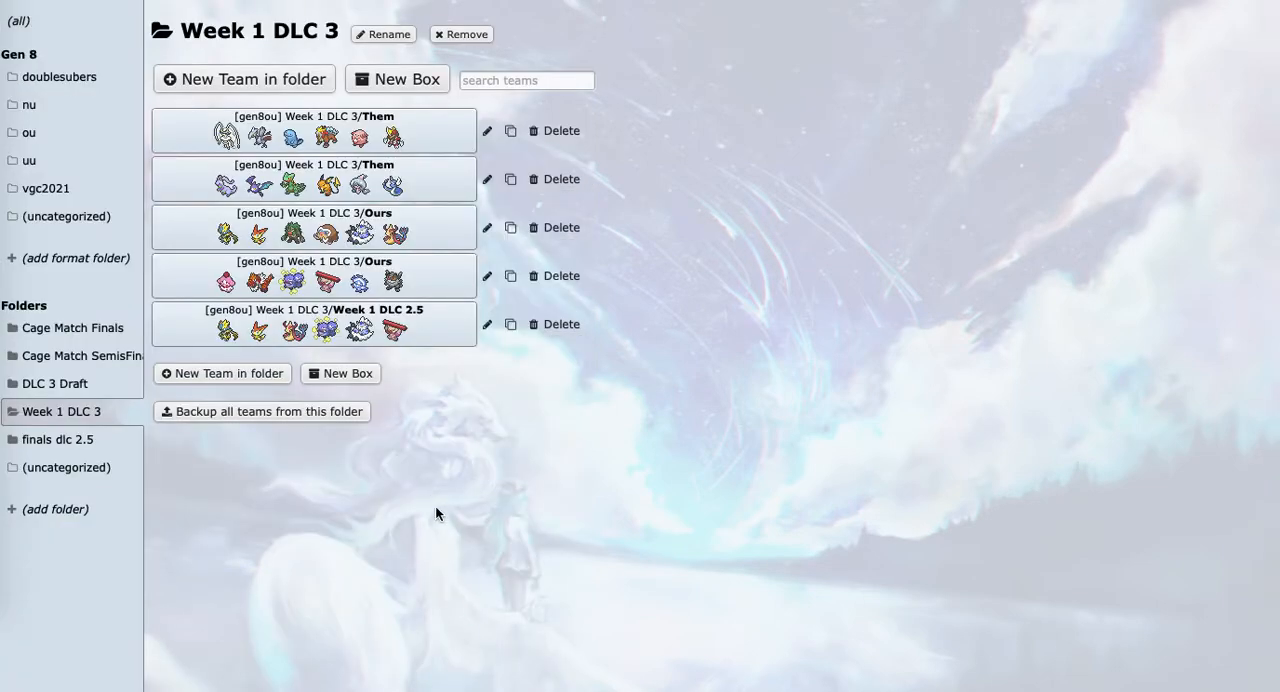
mouse_move(442, 307)
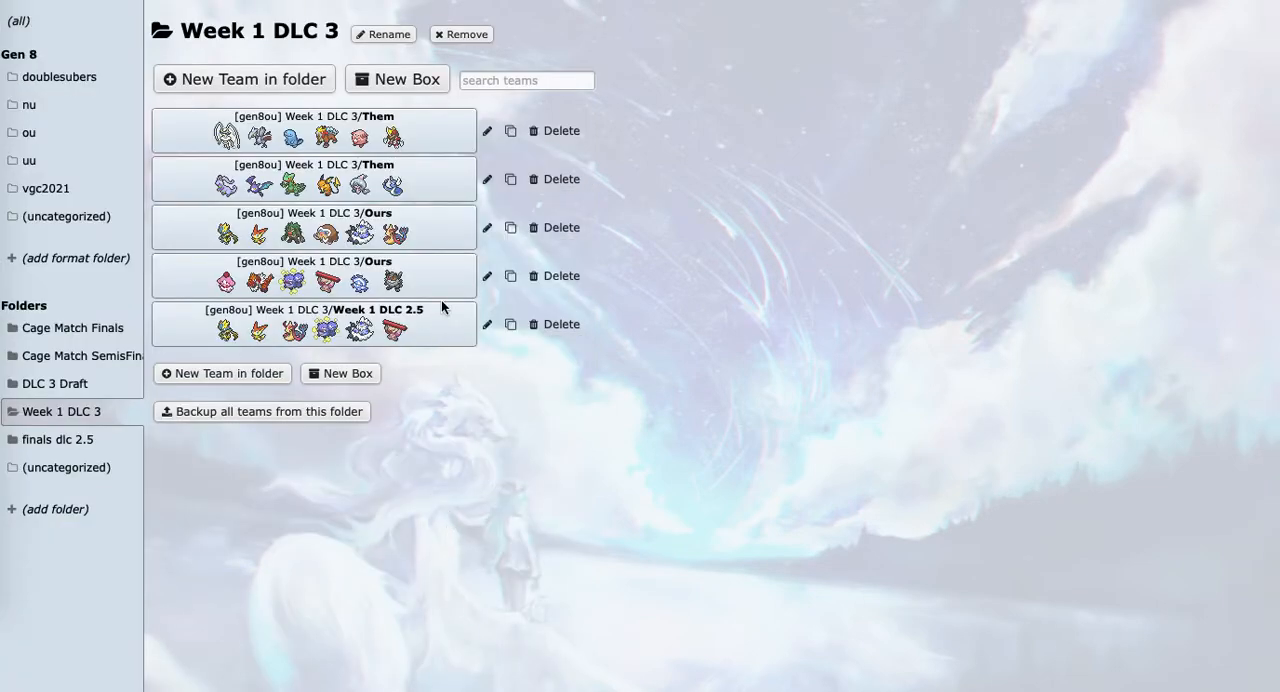
mouse_move(290, 244)
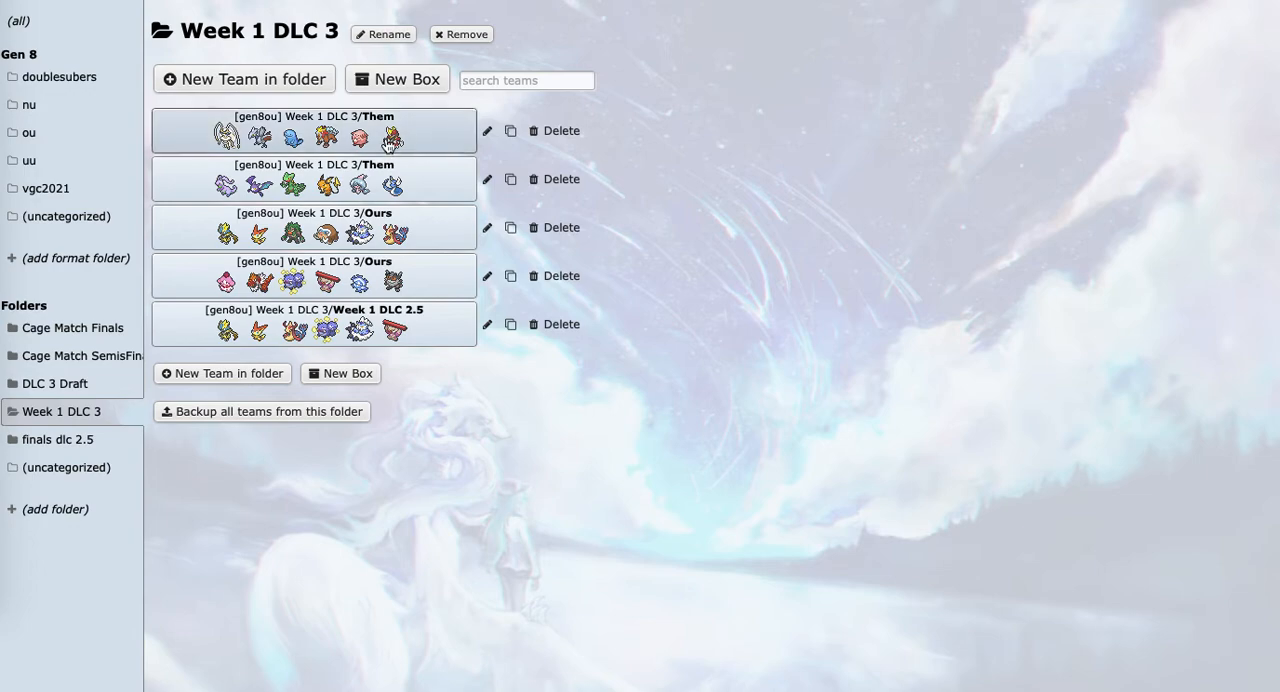
mouse_move(389, 147)
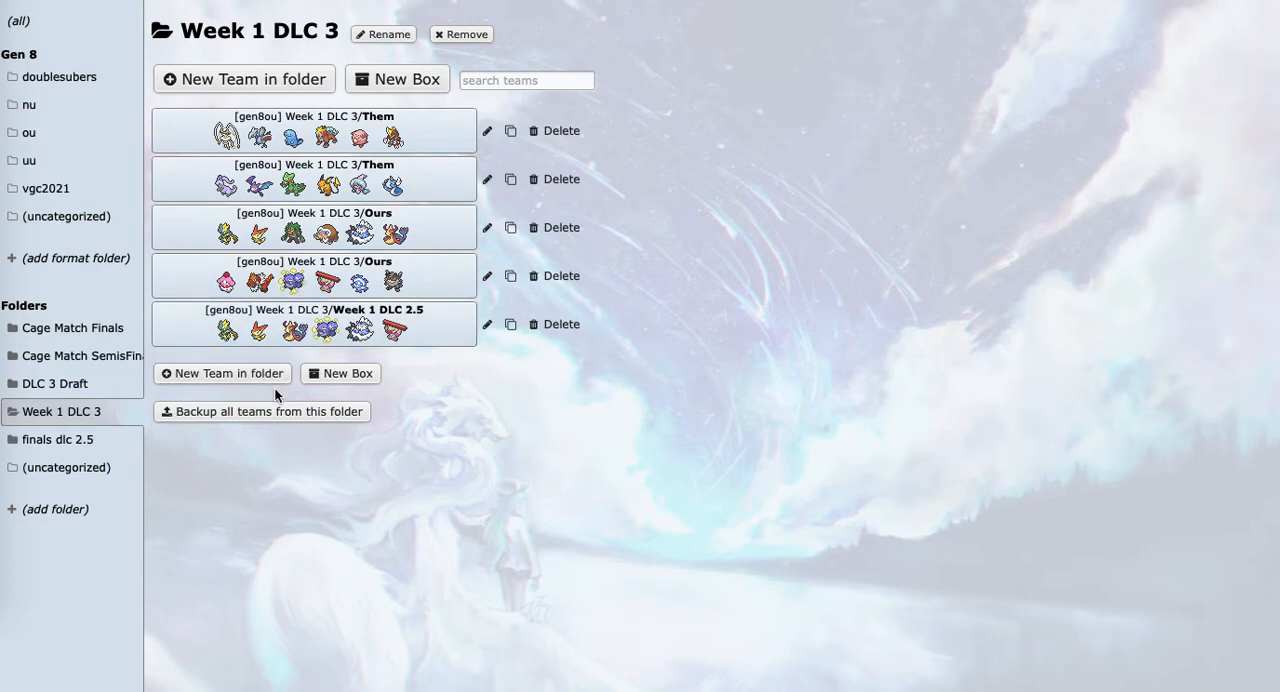
mouse_move(260, 280)
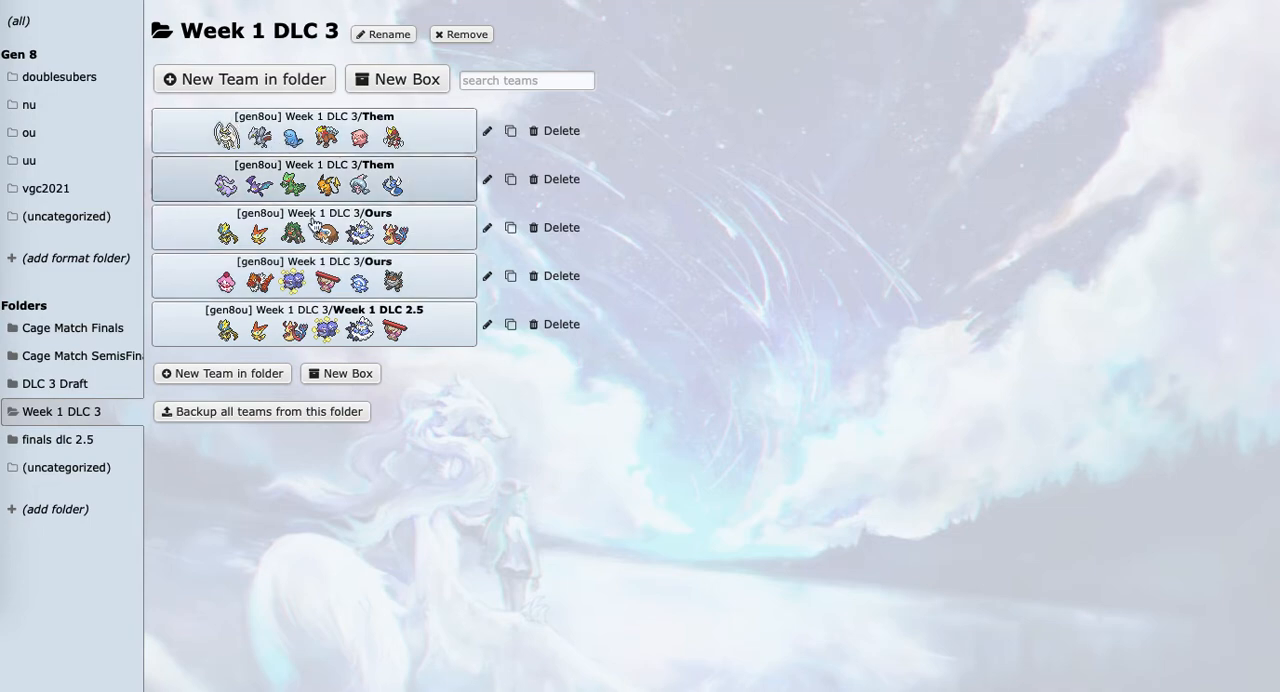
mouse_move(410, 405)
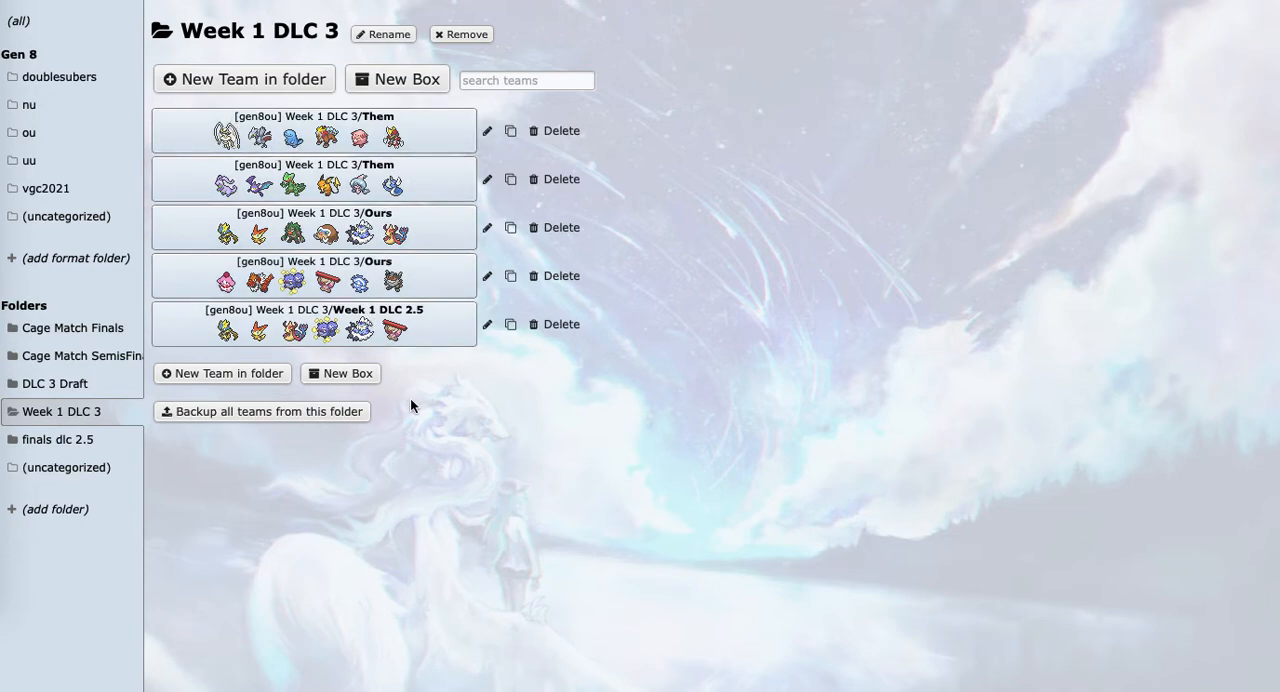
mouse_move(413, 148)
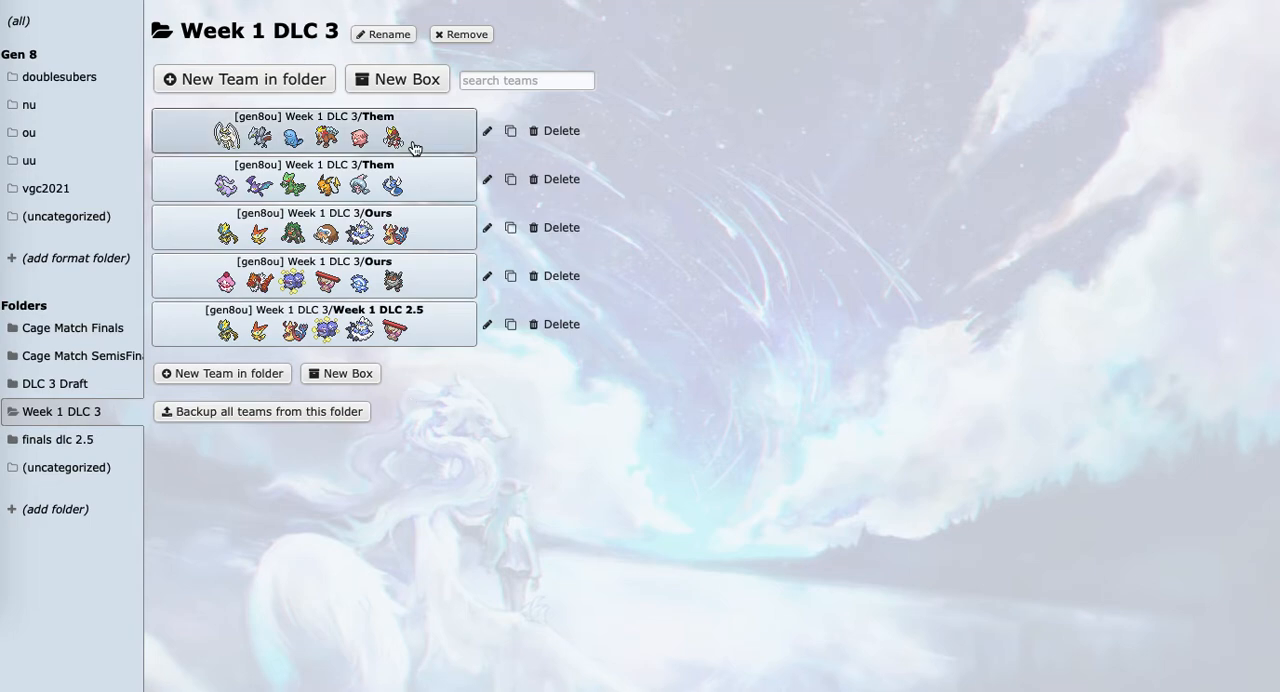
mouse_move(540, 511)
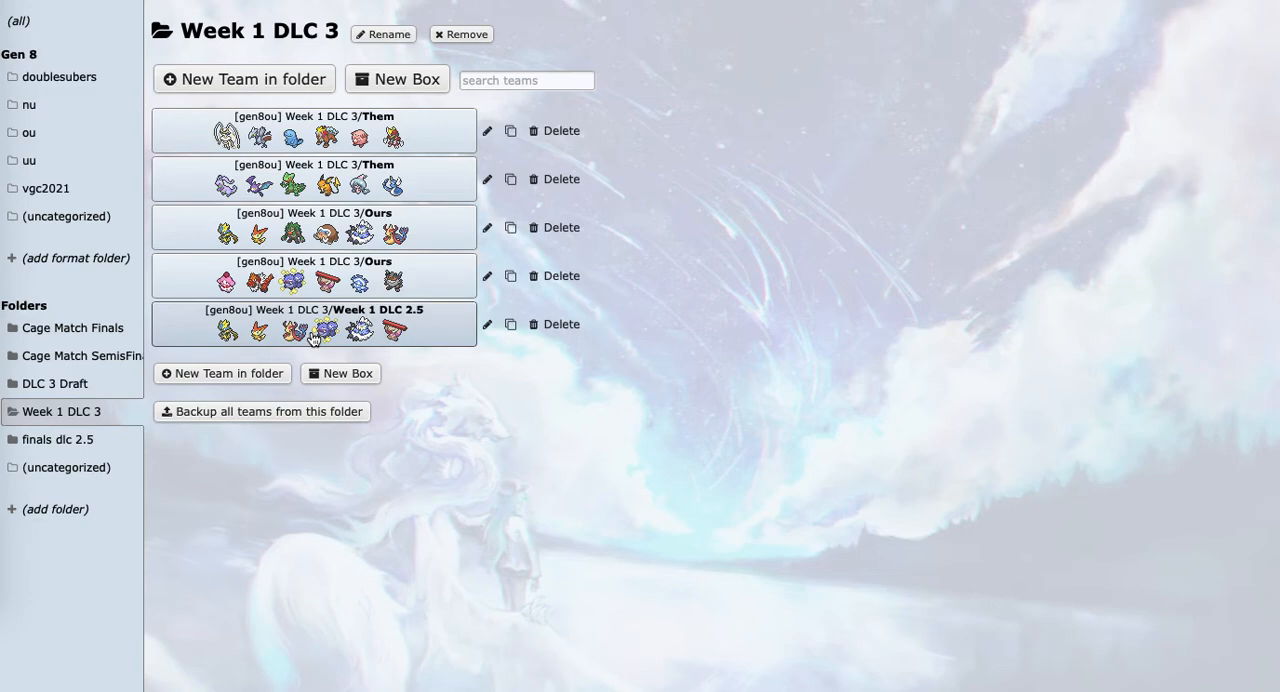
left_click(313, 323)
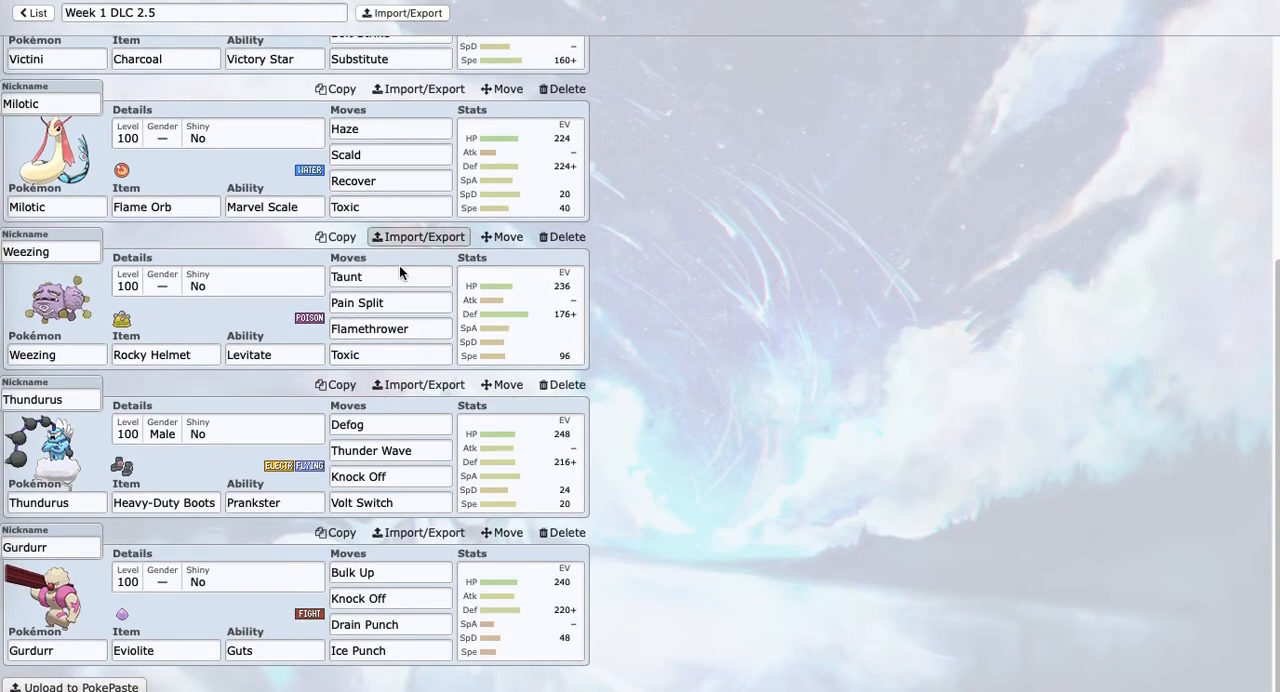
left_click(390, 302)
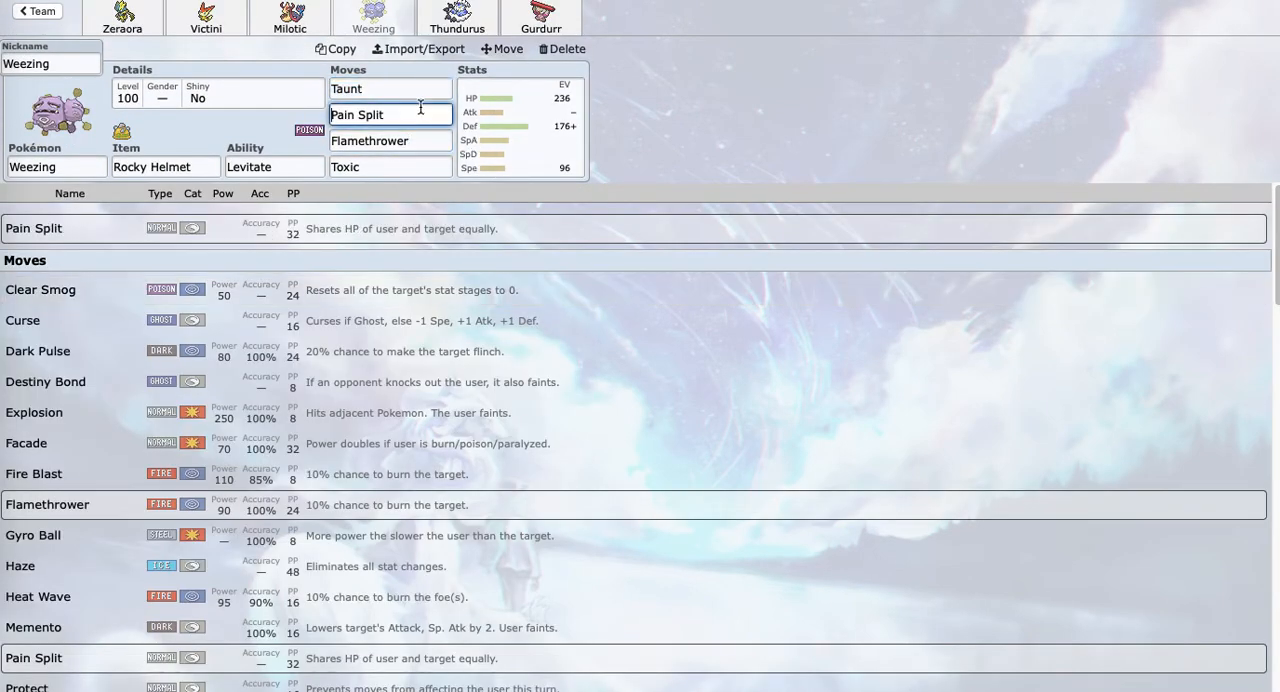
left_click(36, 12)
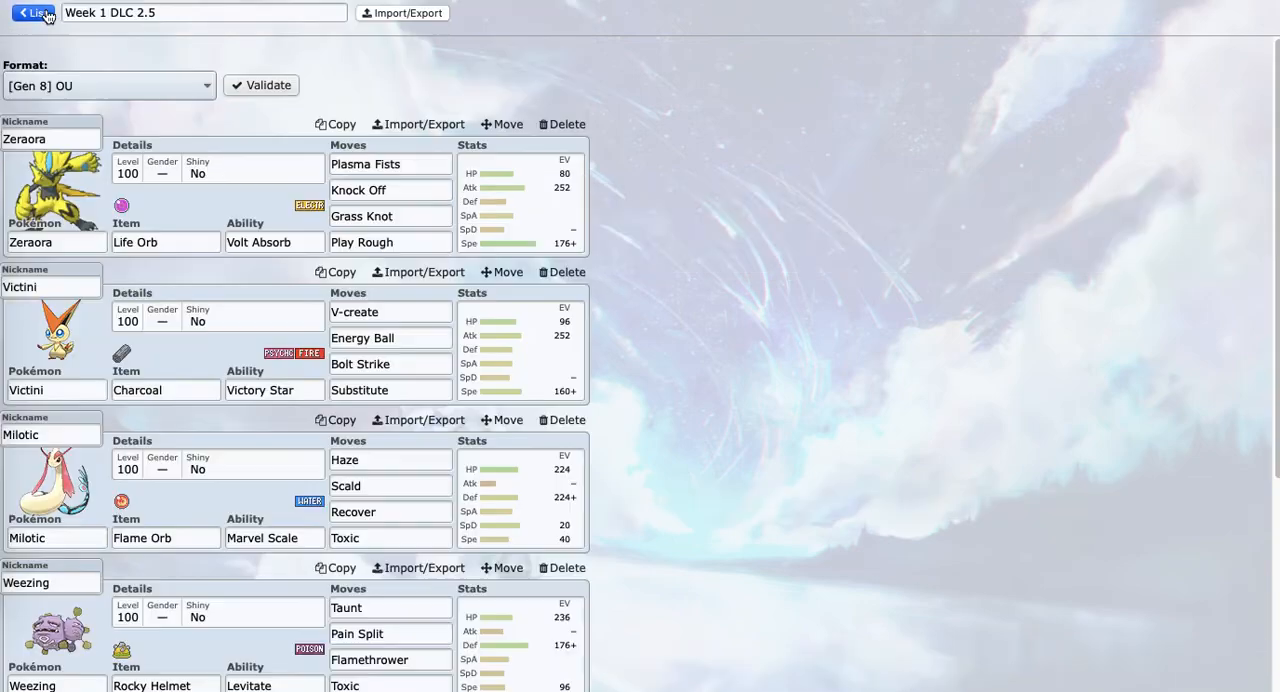
left_click(38, 12)
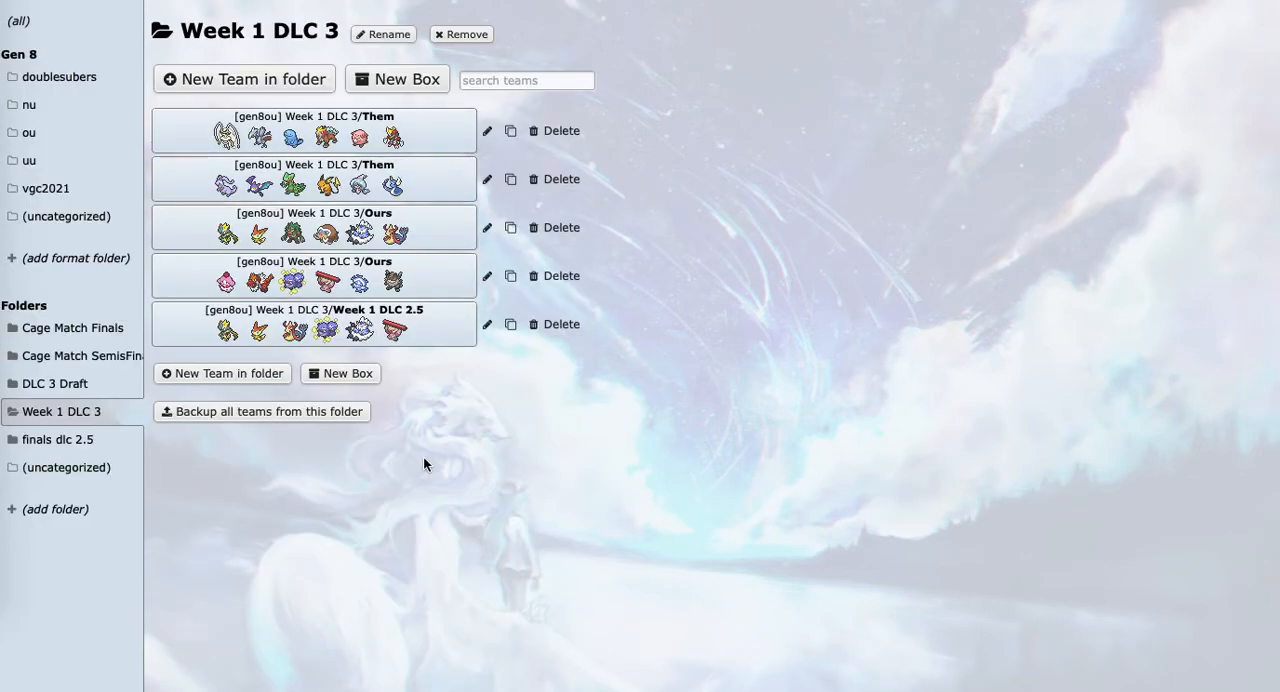
mouse_move(443, 383)
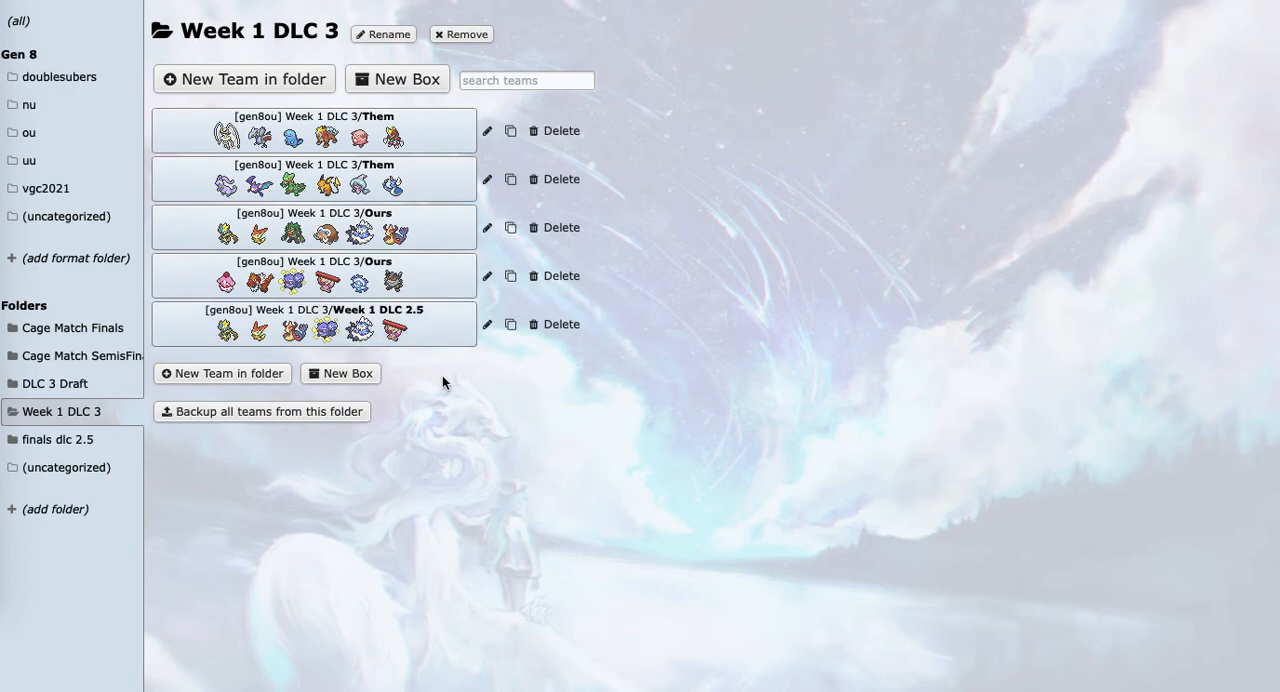